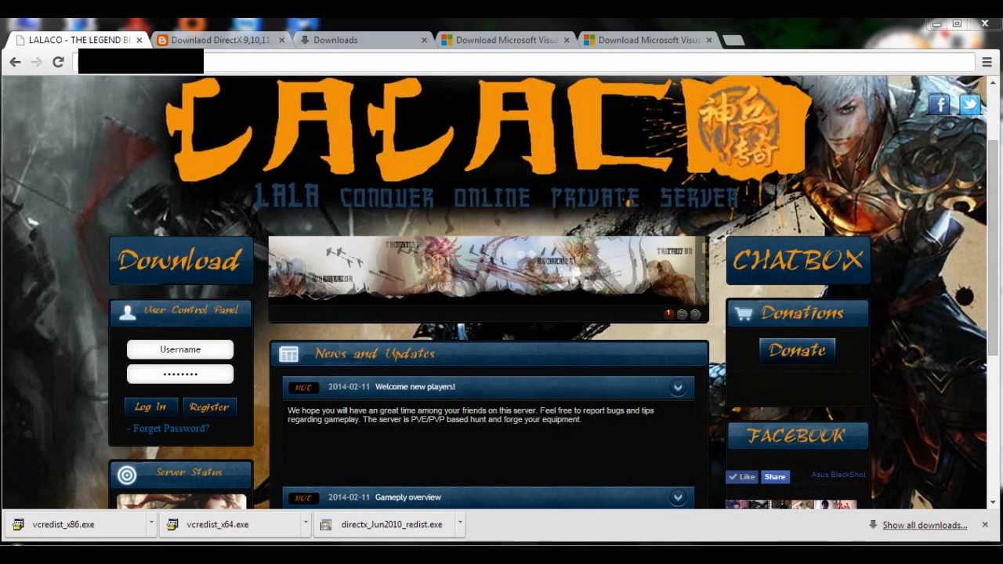
Step: Open the LALACO download page and scroll to Download Client and the requirements table
click(681, 314)
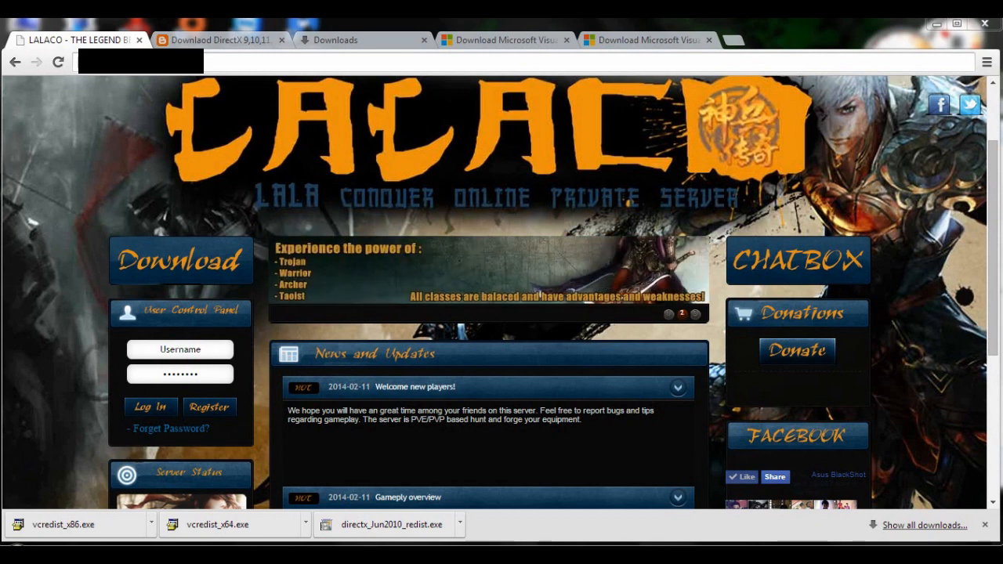
scroll(up, 3)
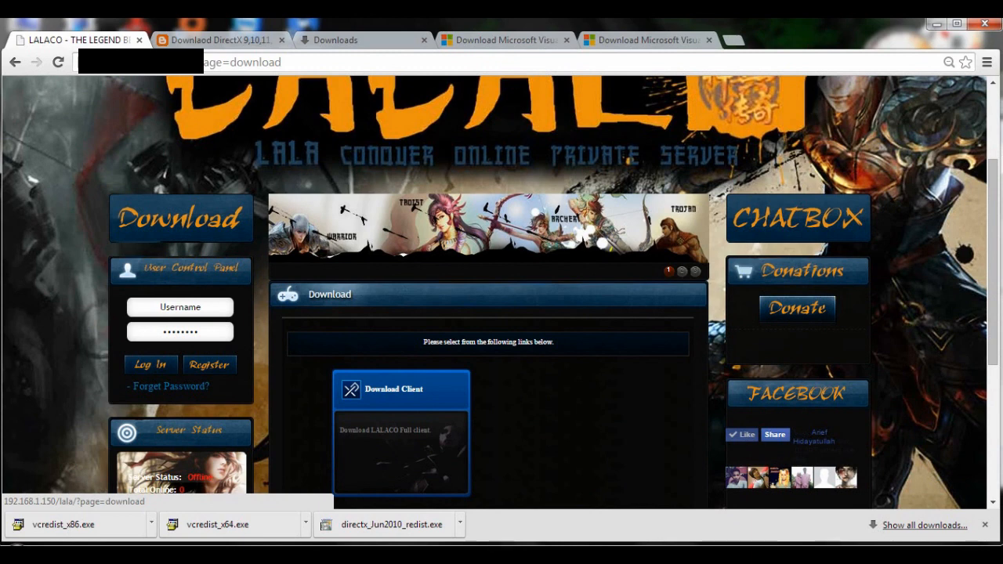
scroll(down, 3)
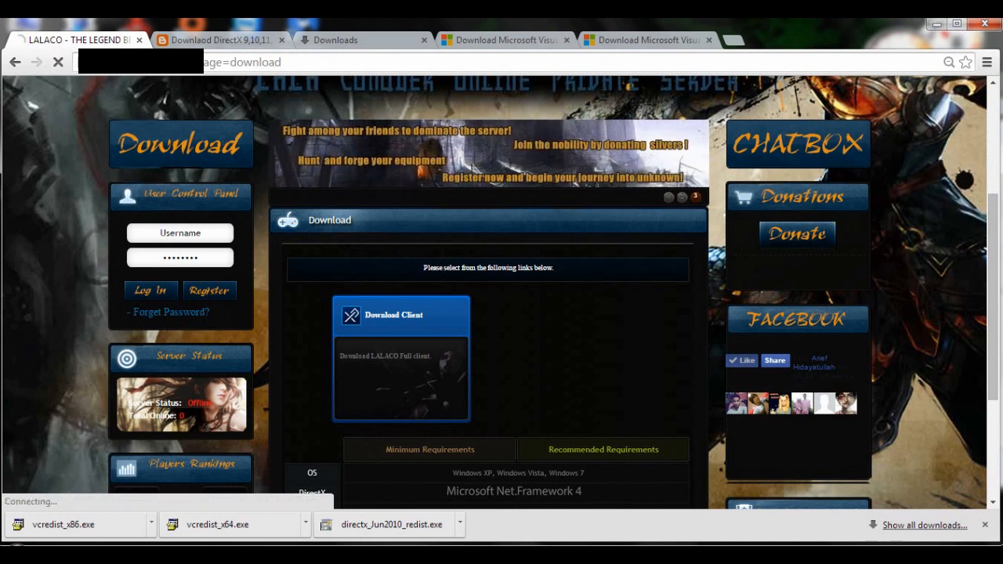
click(401, 314)
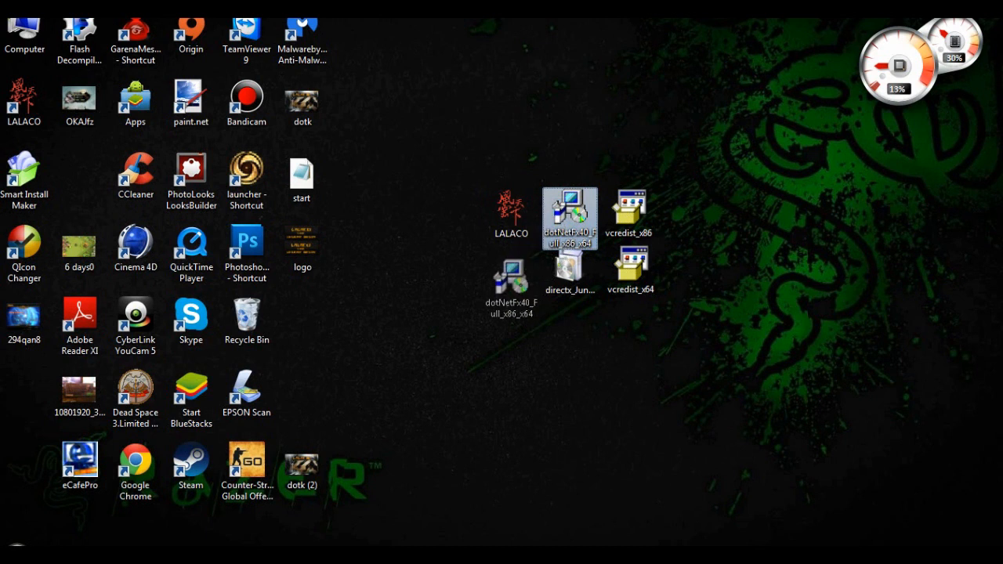
Step: Move the .NET Framework installer below LALACO and check the vcredist_x86 and DirectX files
drag(570, 217, 507, 279)
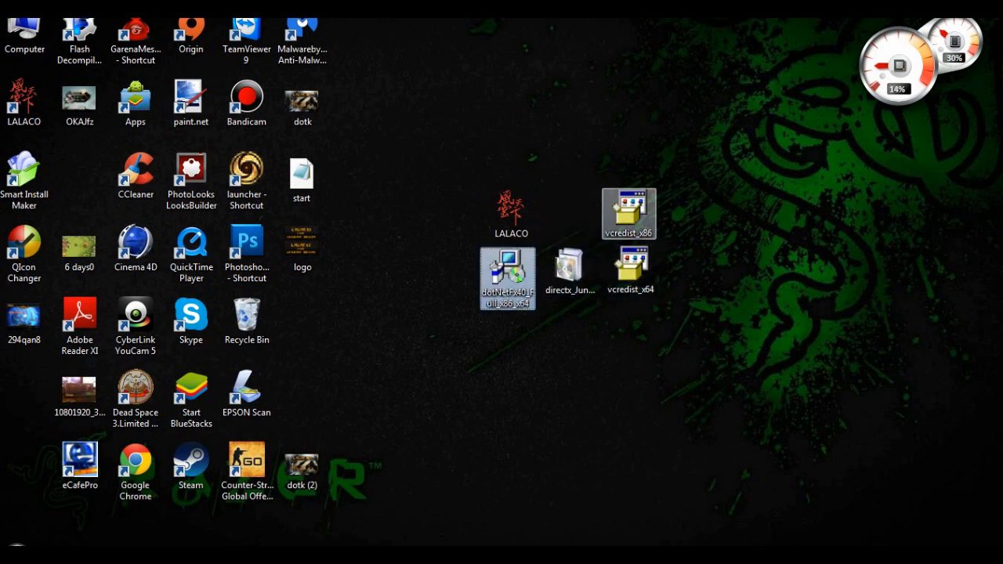
mouse_move(631, 270)
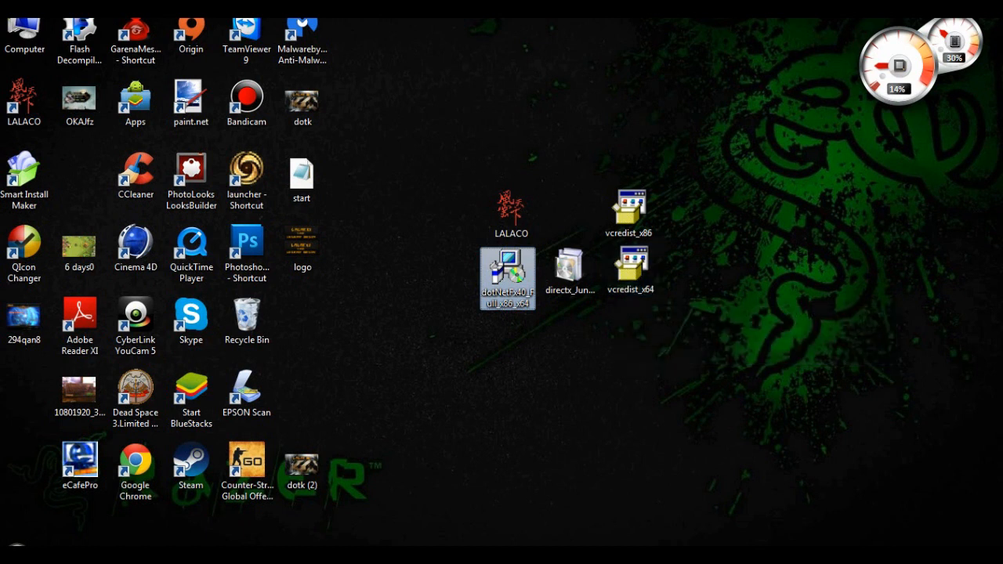
click(628, 212)
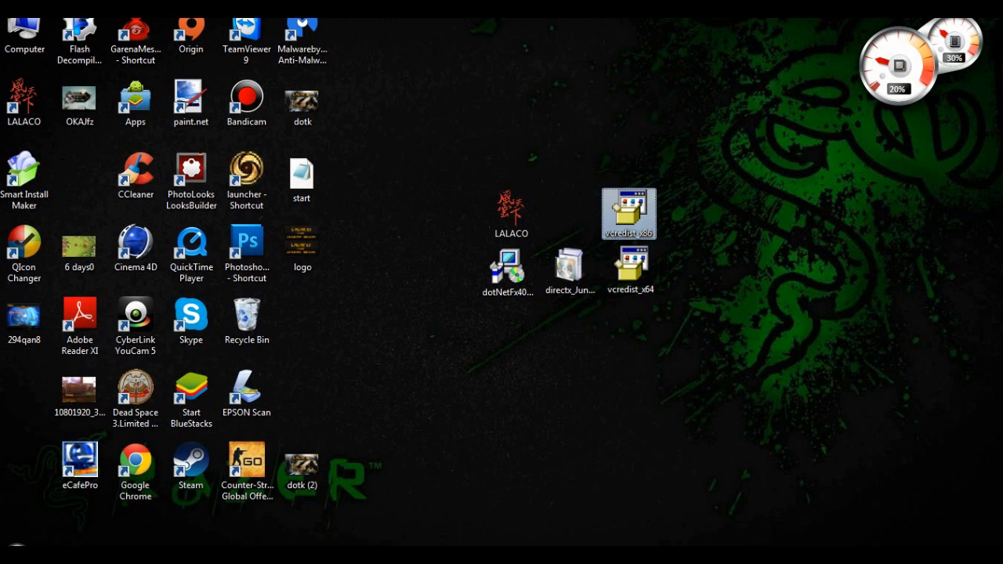
click(507, 272)
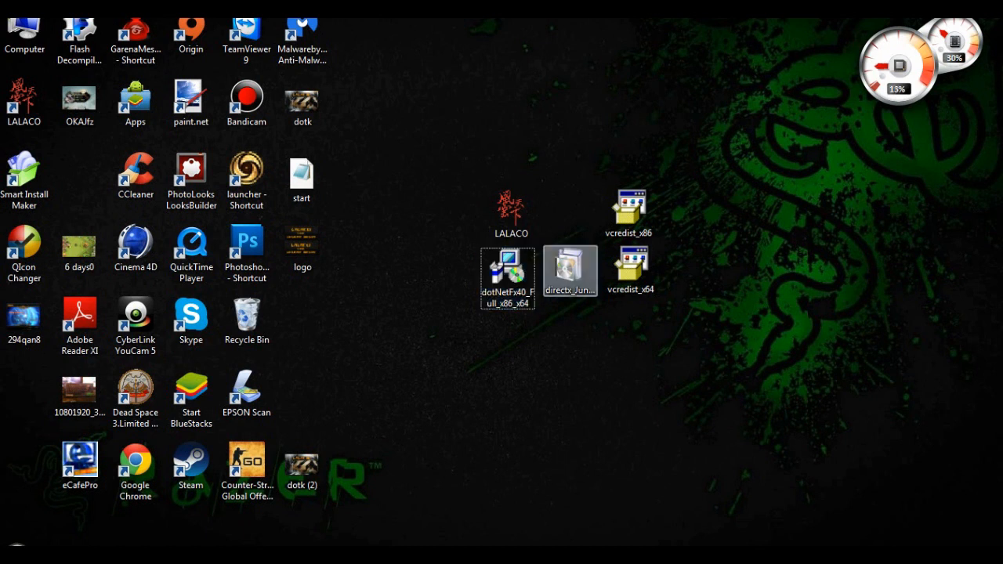
click(570, 270)
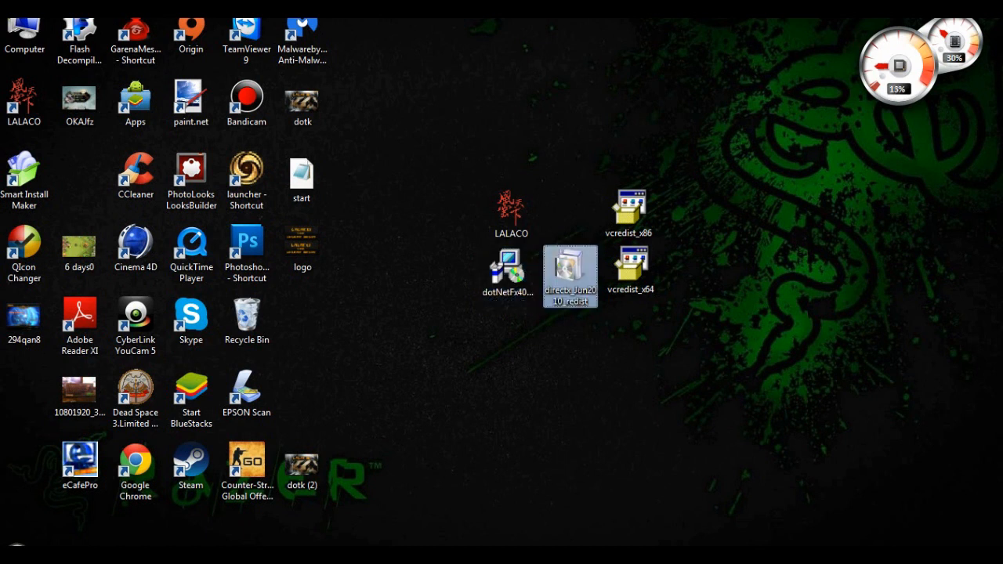
click(630, 271)
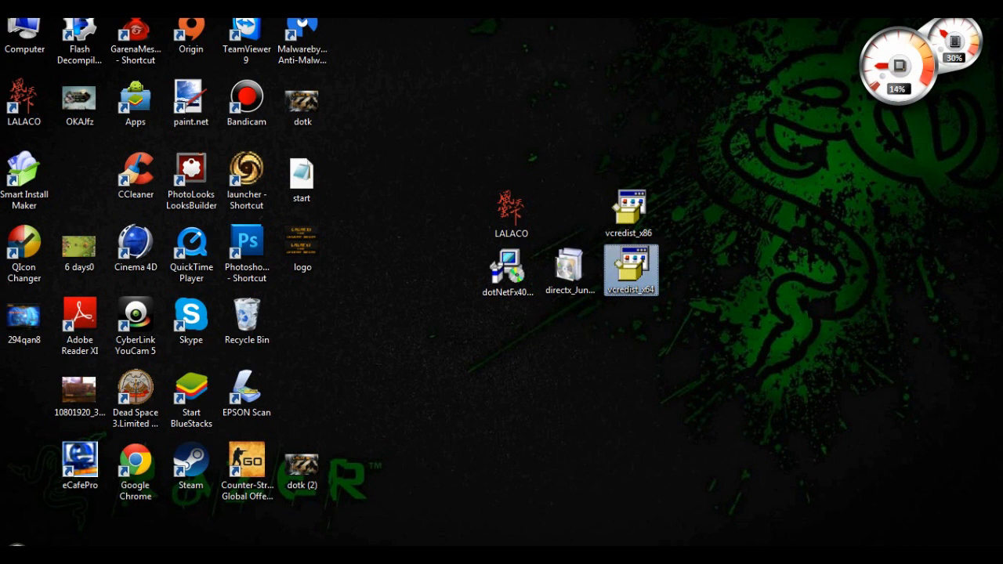
click(629, 207)
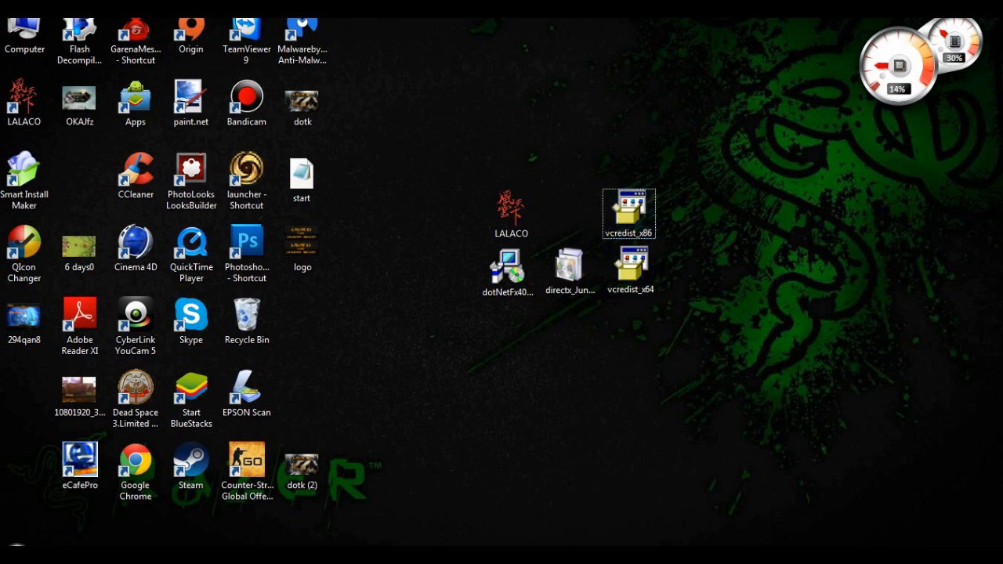
Step: Select vcredist_x86 and vcredist_x64, the DirectX file, and the LALACO installer on the desktop
click(630, 269)
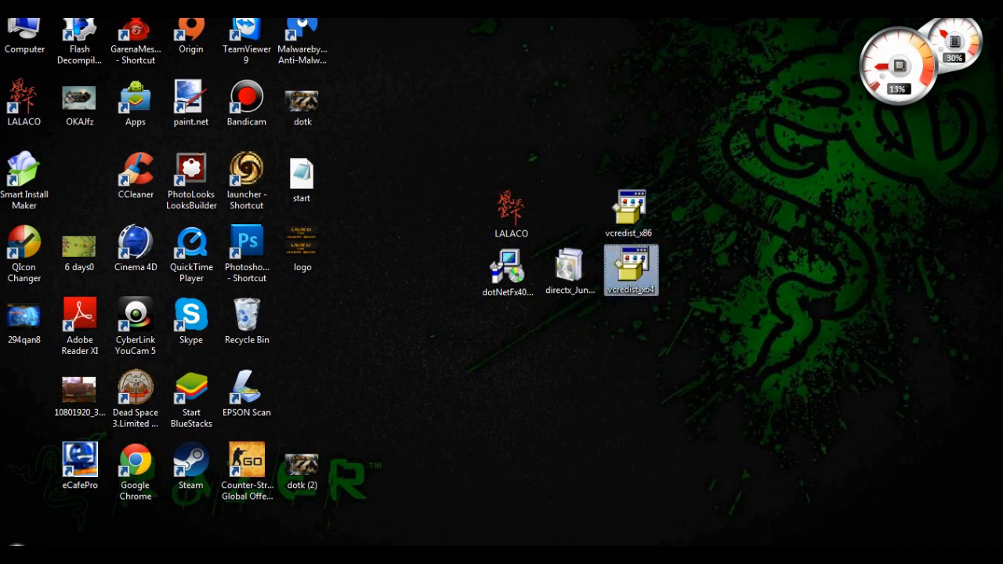
click(629, 214)
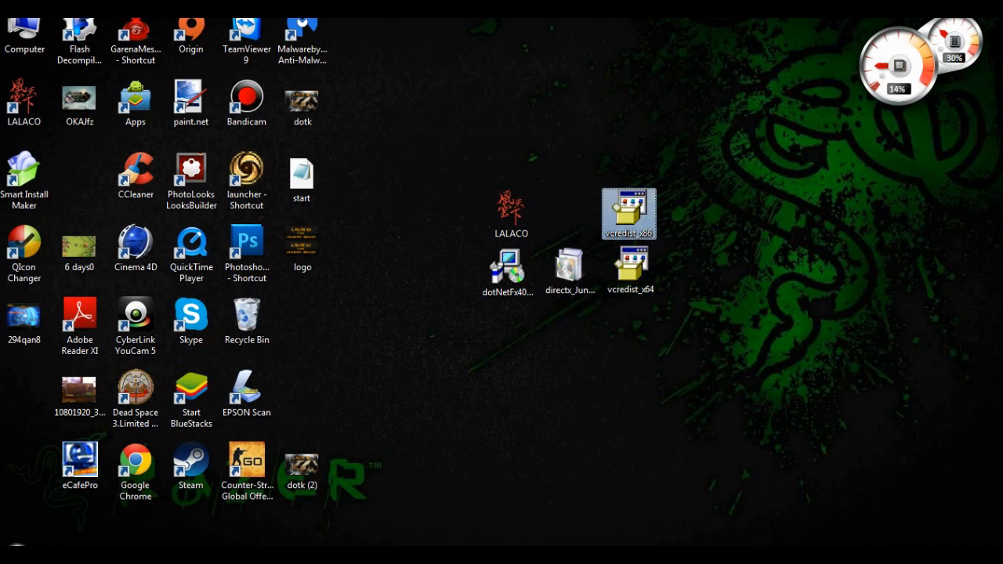
click(630, 269)
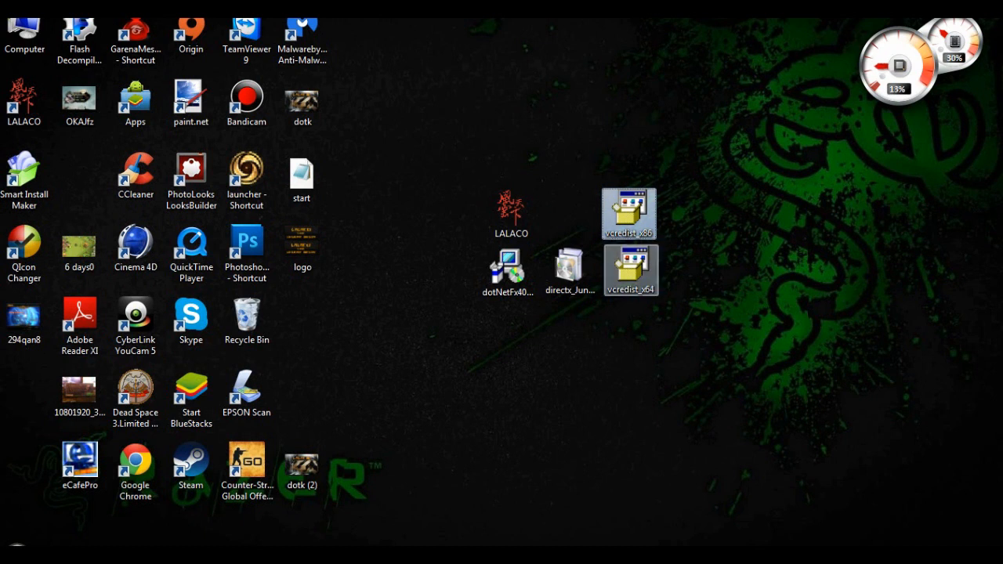
click(570, 272)
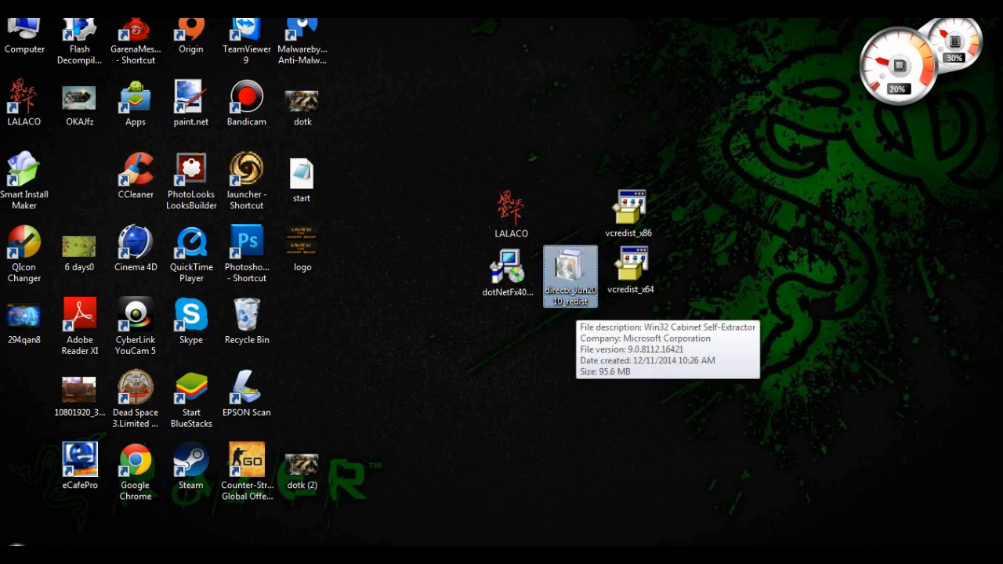
click(631, 270)
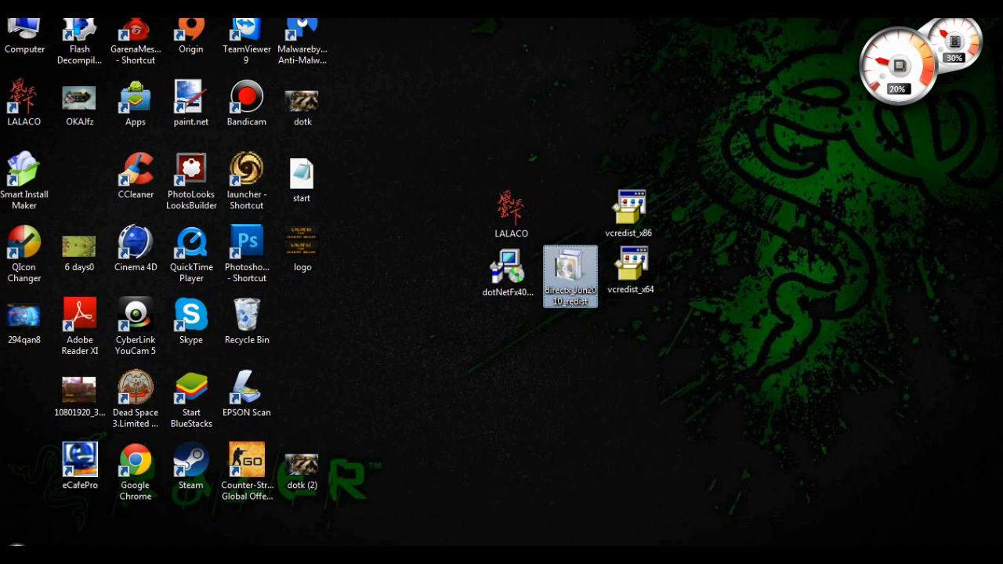
click(511, 214)
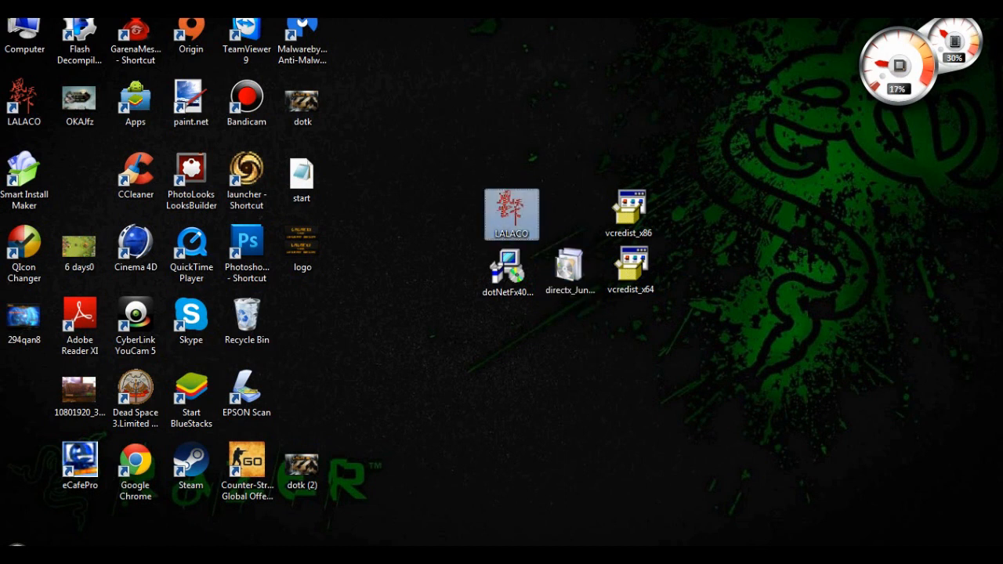
mouse_move(511, 214)
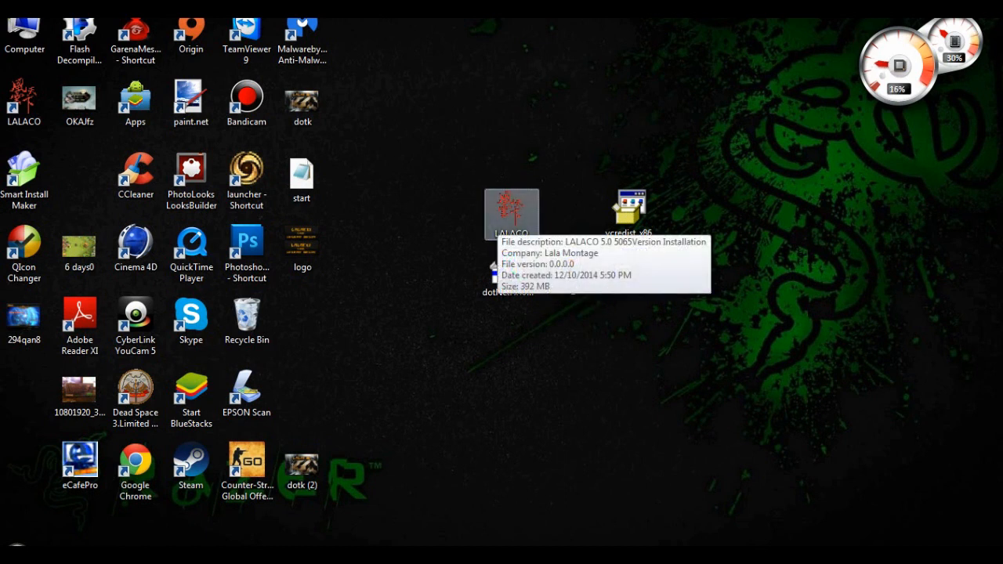
click(9, 556)
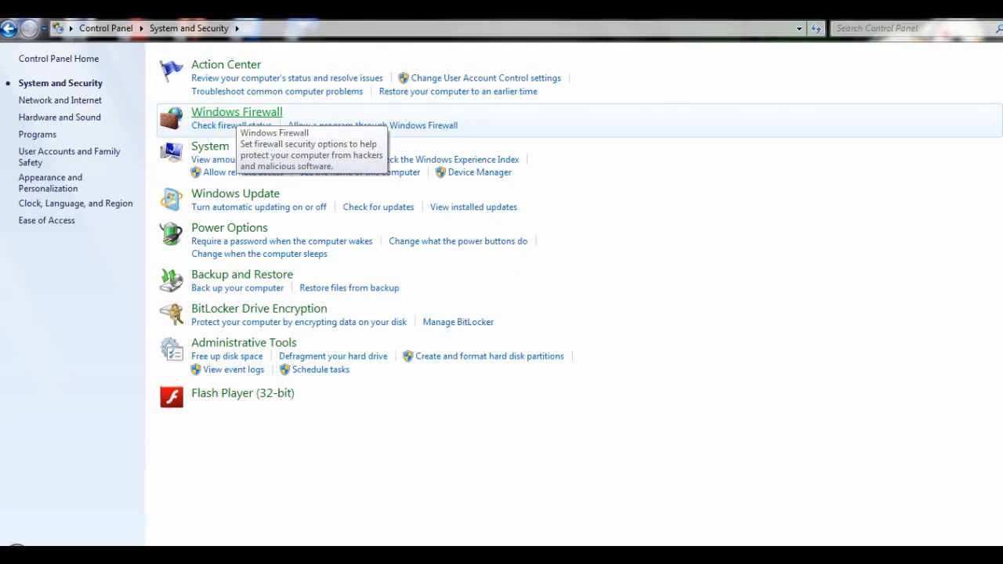
Step: Turn Windows Firewall off for home/work and public networks via System and Security
click(237, 111)
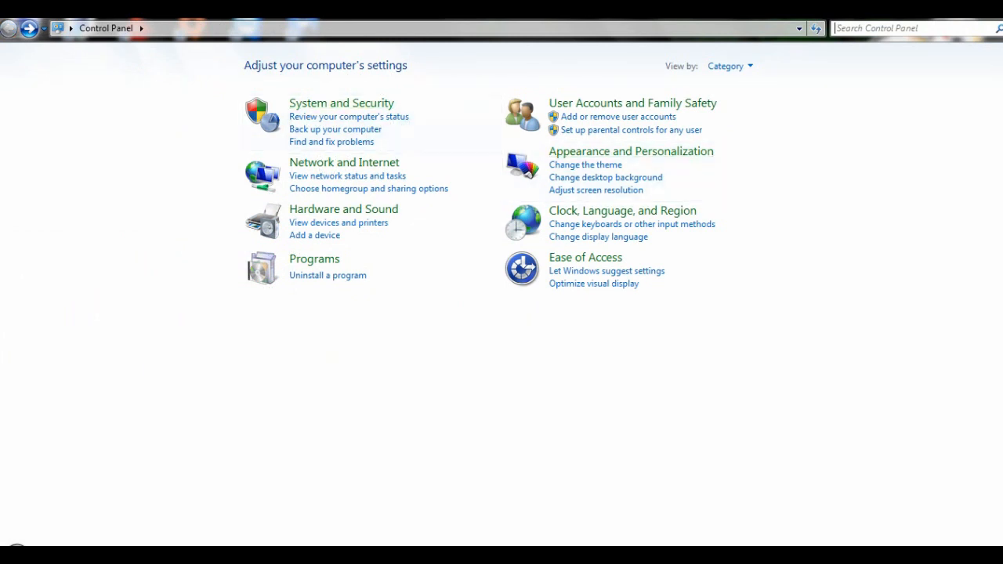
click(341, 103)
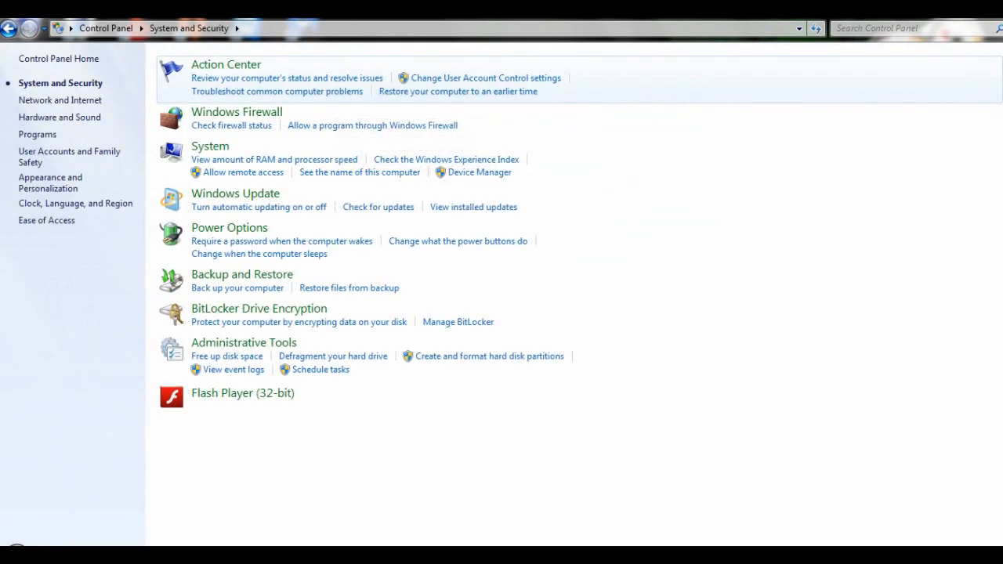
mouse_move(236, 112)
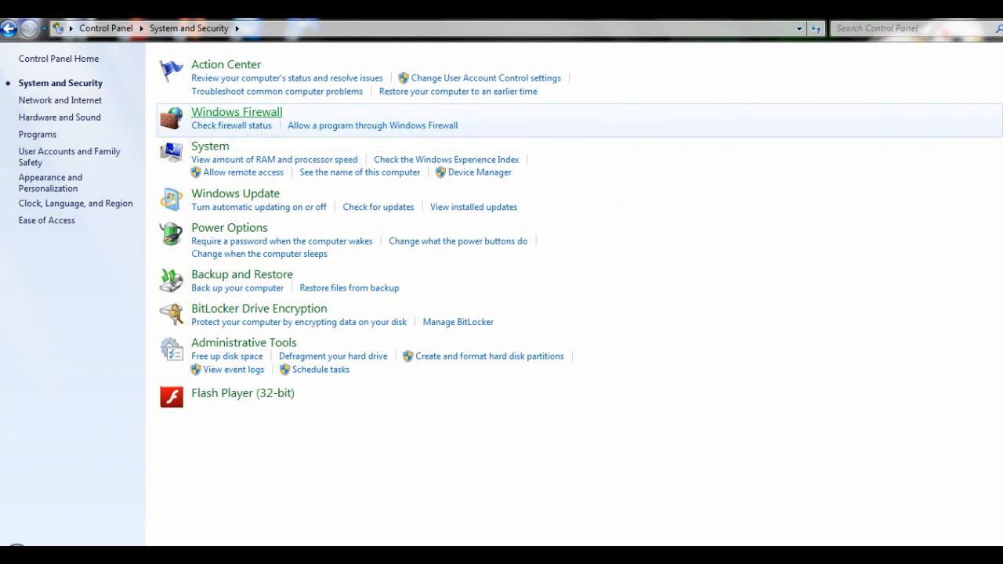
click(236, 112)
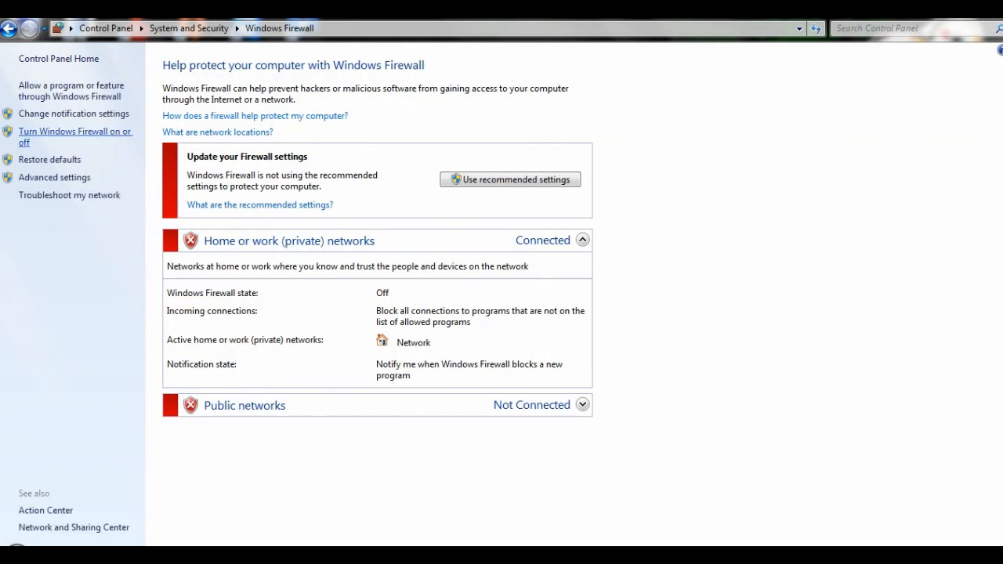
click(75, 136)
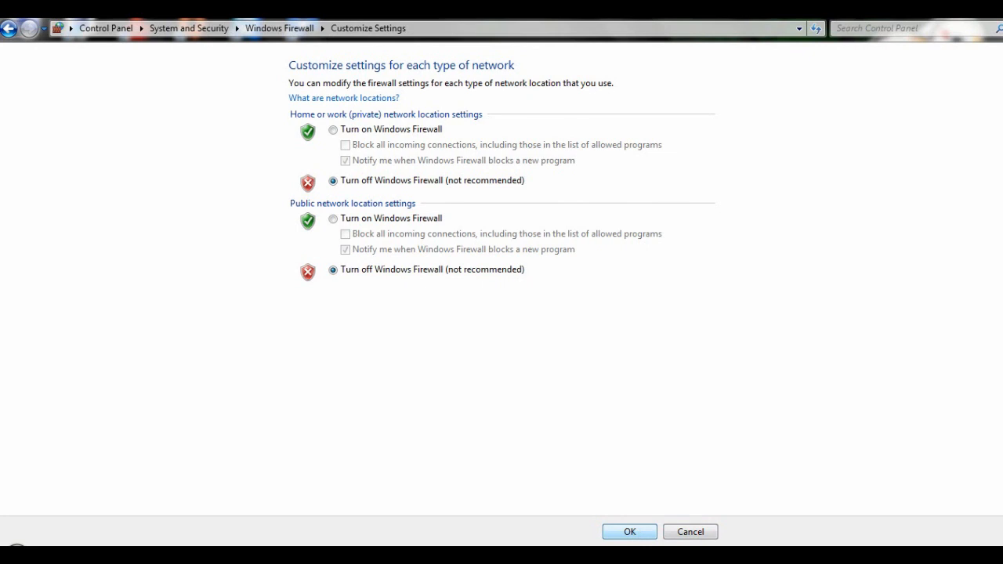
click(628, 532)
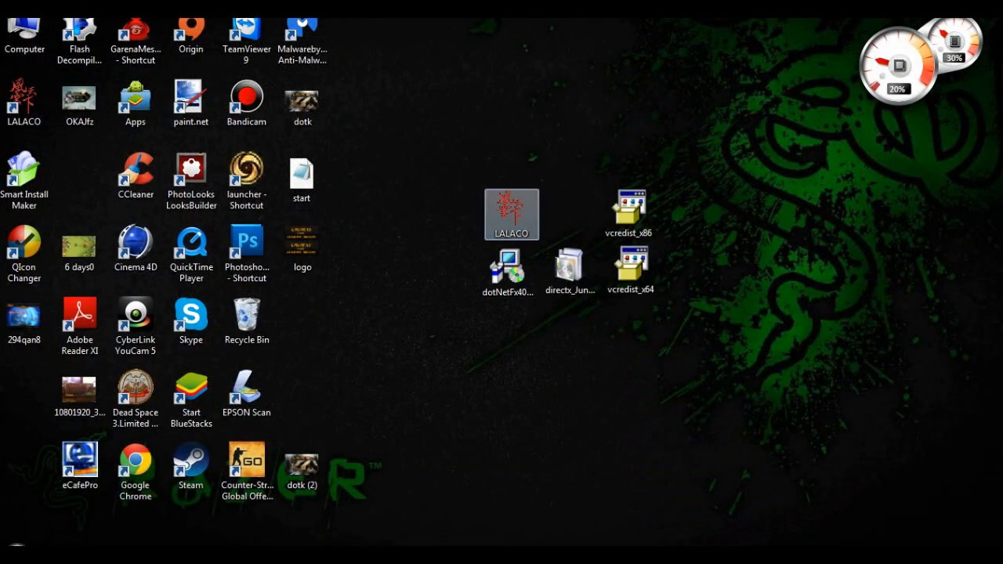
Step: Run the LALACO installer past the demo notice, keeping the default folder and desktop icon
double_click(512, 215)
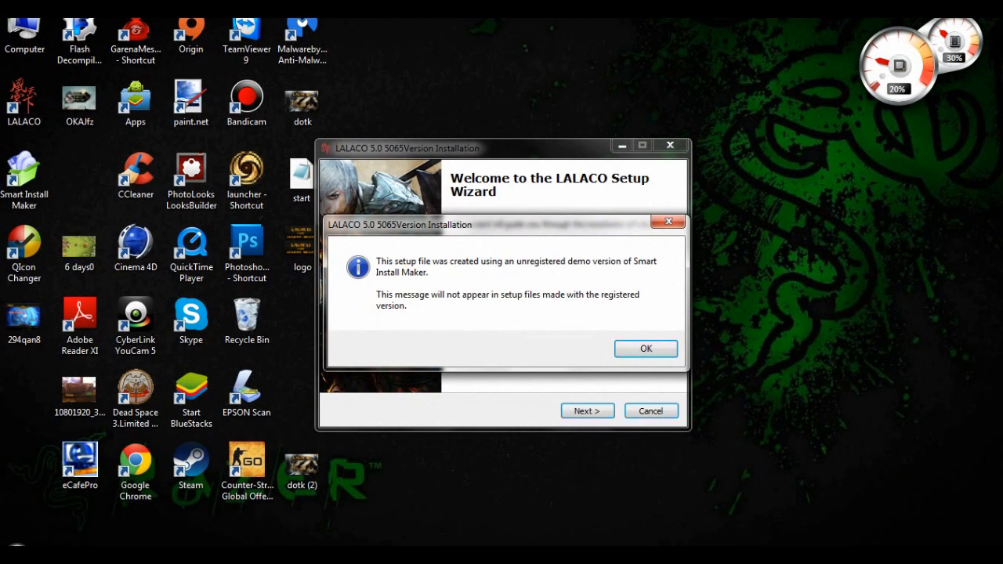
click(645, 348)
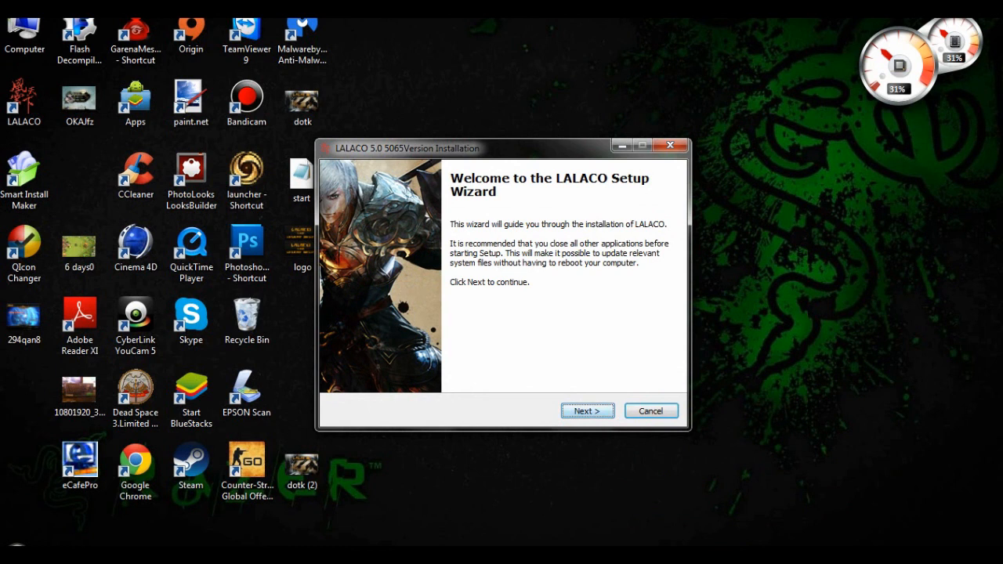
click(587, 410)
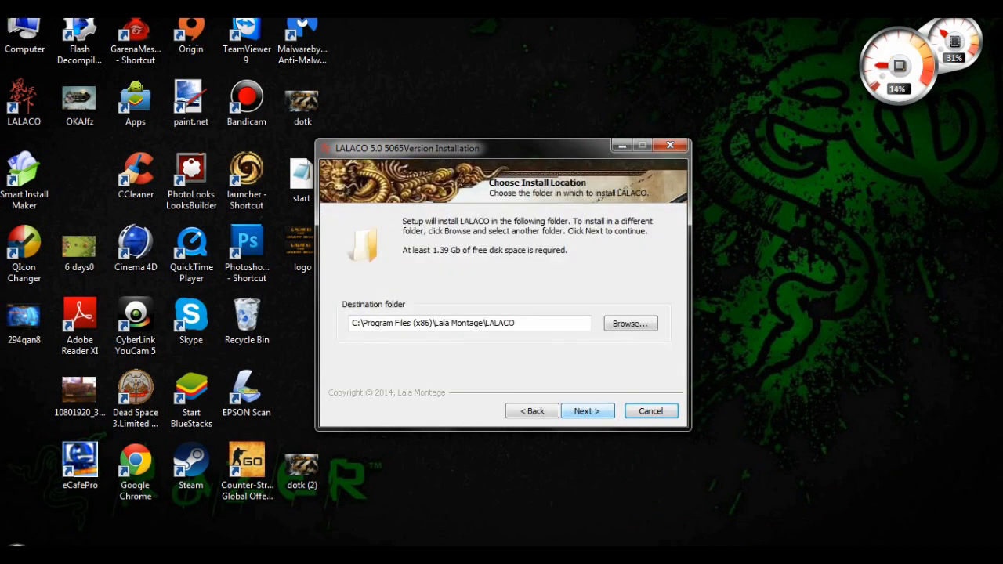
click(587, 411)
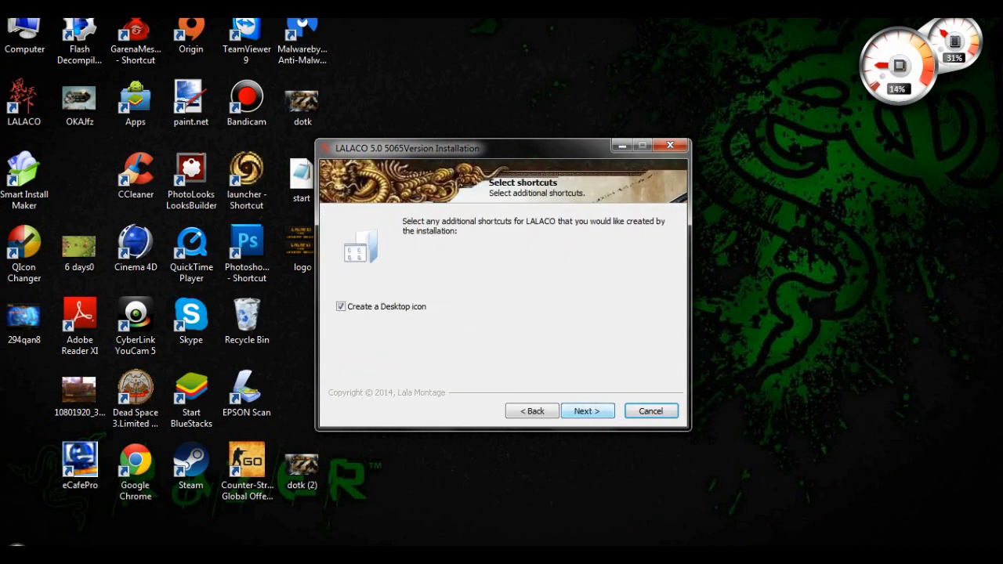
click(587, 411)
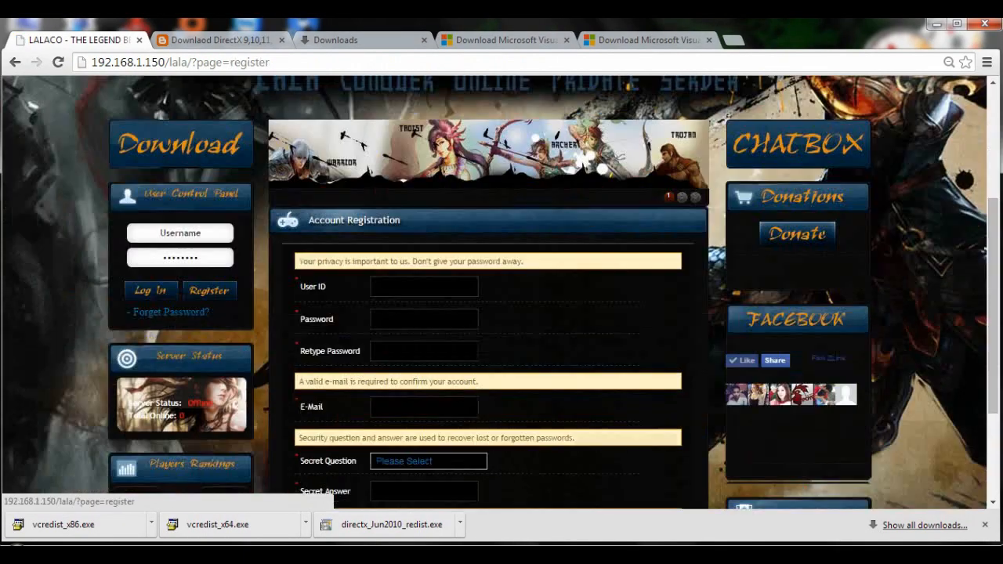
Step: Scroll the Account Registration page, then finish setup with Launch LALACO checked
scroll(down, 3)
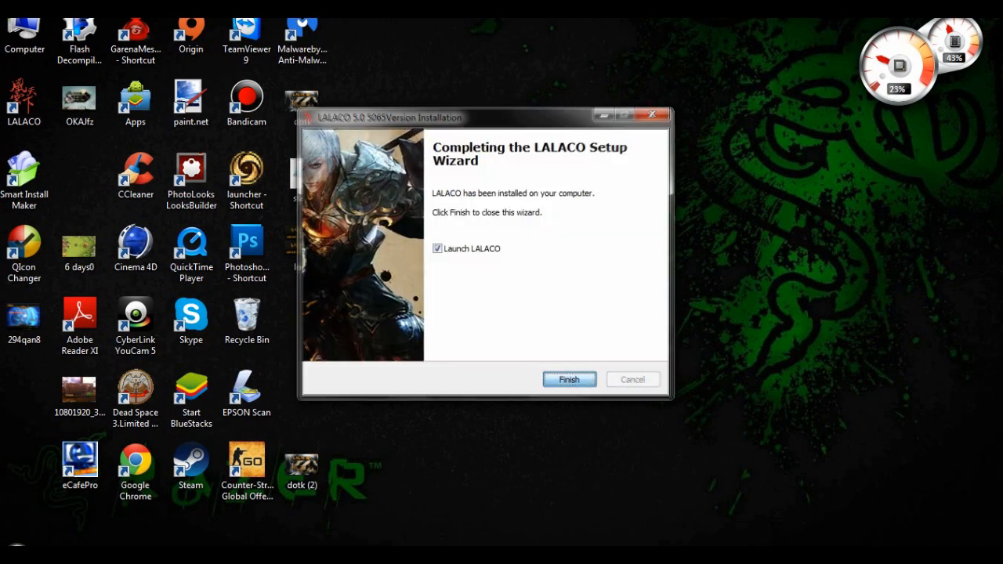
click(569, 379)
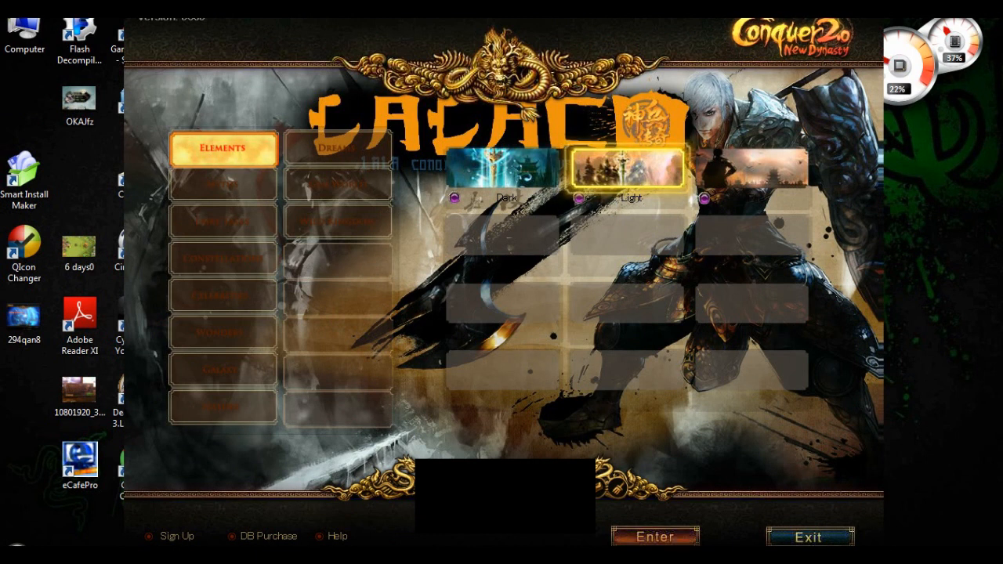
click(339, 185)
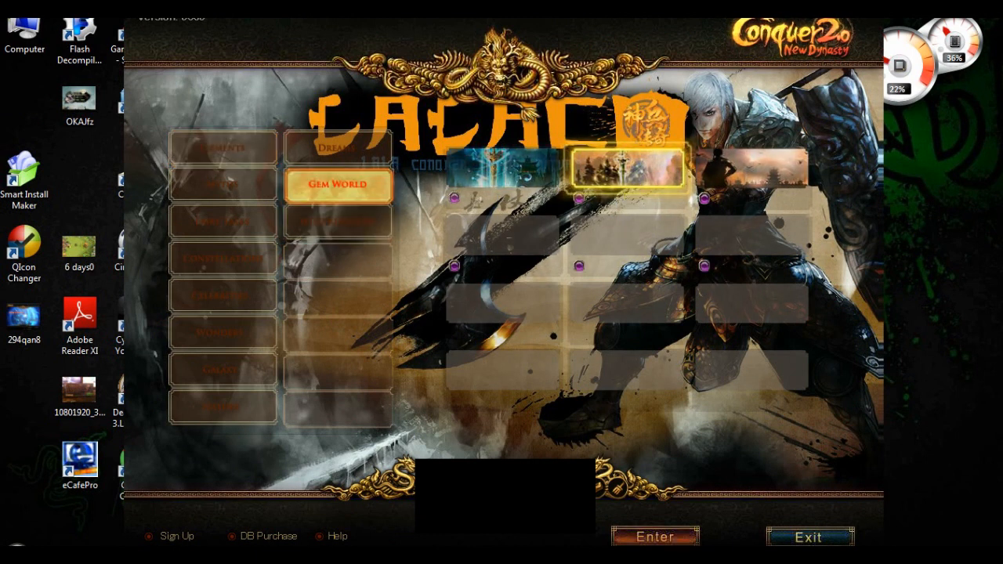
click(223, 296)
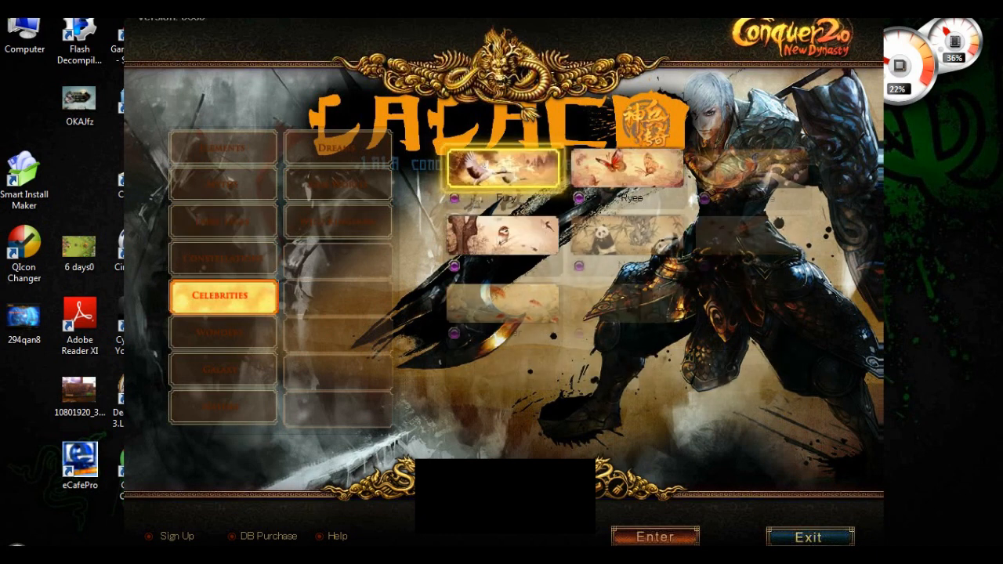
click(223, 147)
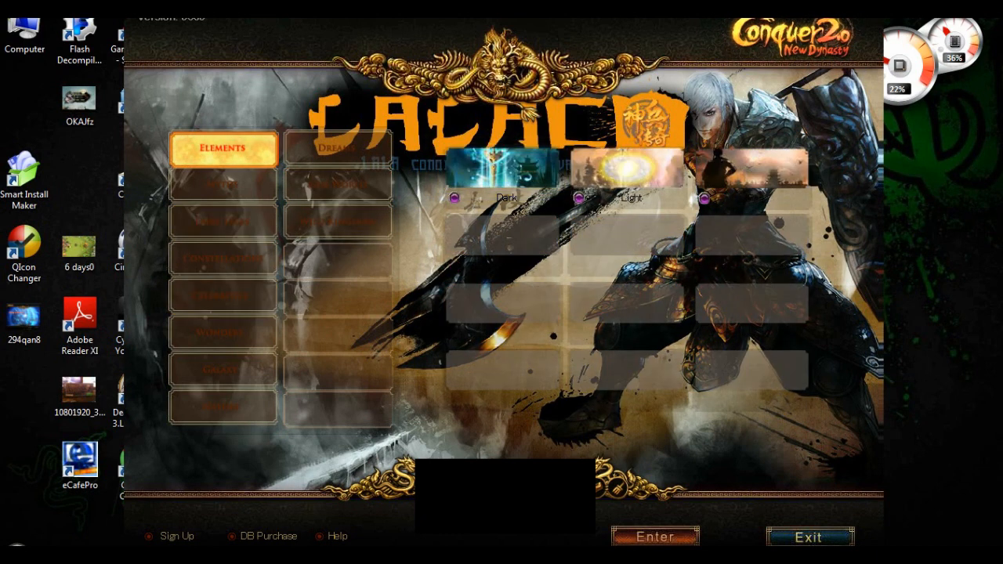